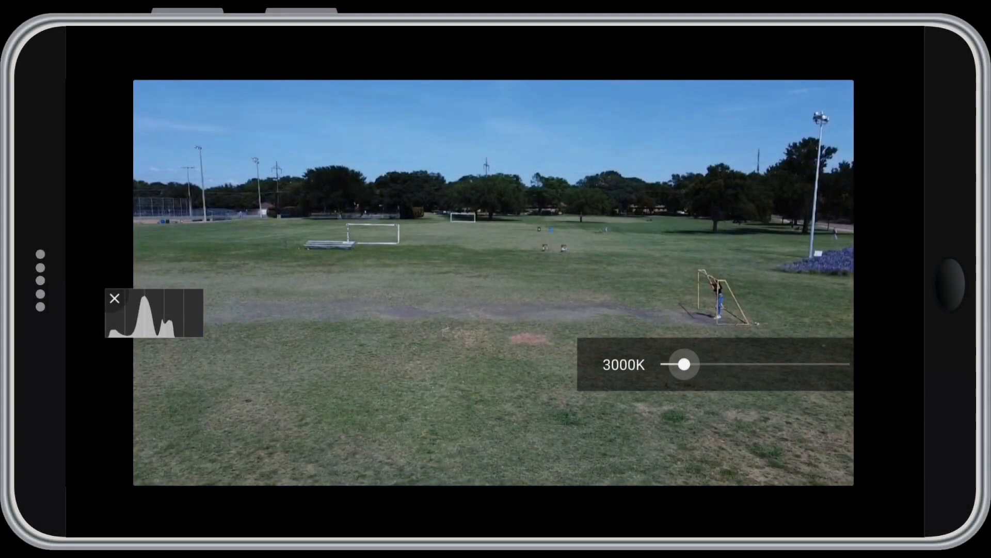
# Sweep white balance from 2600K up to 10000K, then settle back near 6100K
pyautogui.moveTo(685, 364); pyautogui.dragTo(673, 364)
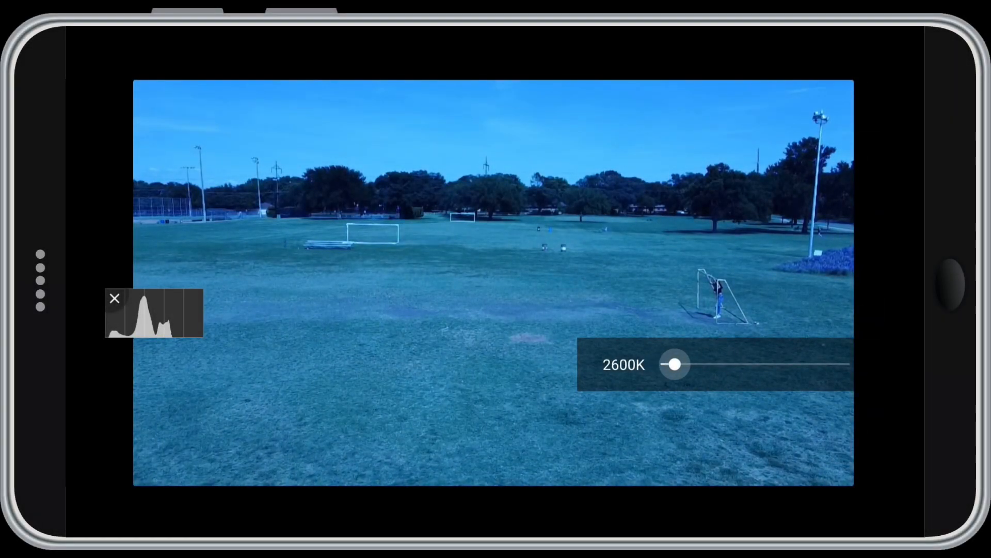
pyautogui.moveTo(675, 363); pyautogui.dragTo(830, 363)
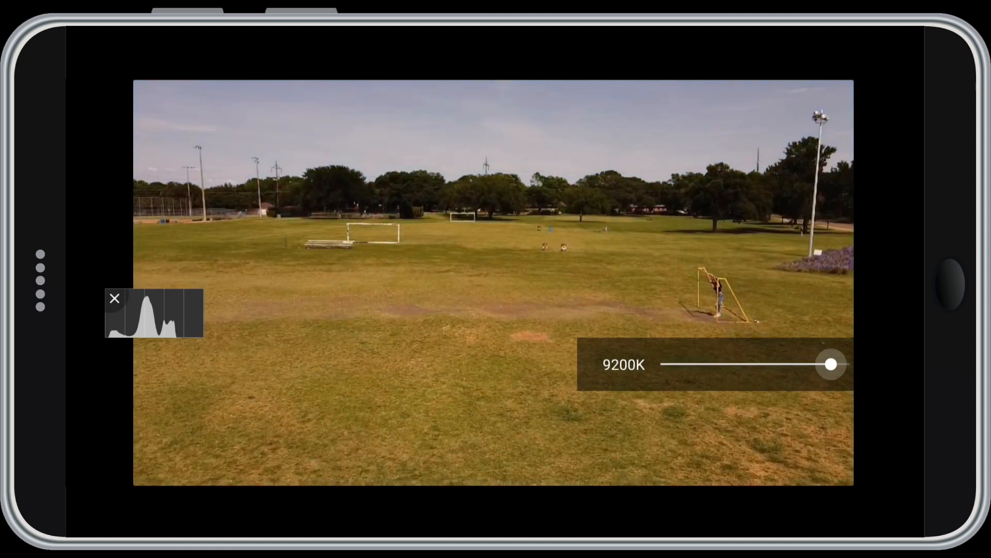
pyautogui.moveTo(830, 364); pyautogui.dragTo(850, 363)
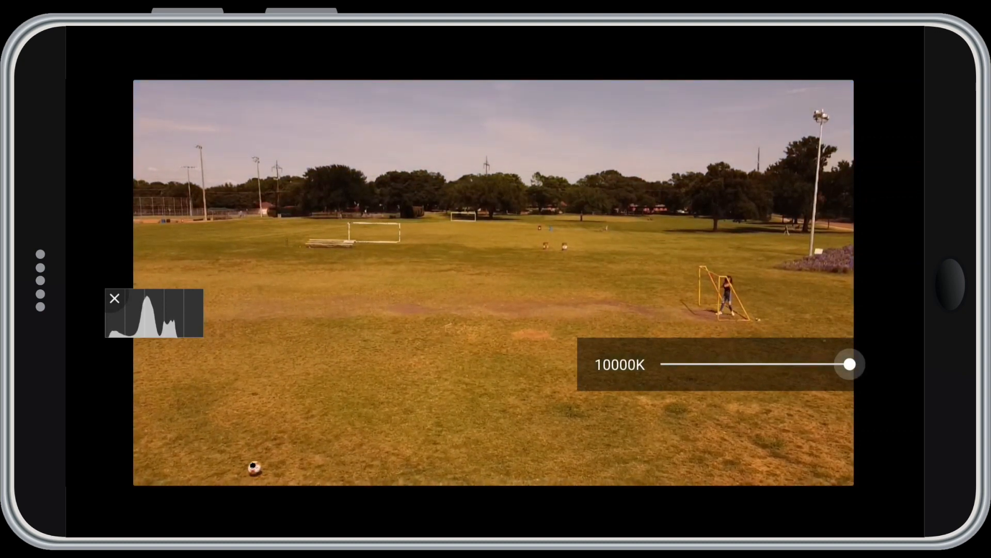
pyautogui.moveTo(850, 363); pyautogui.dragTo(757, 364)
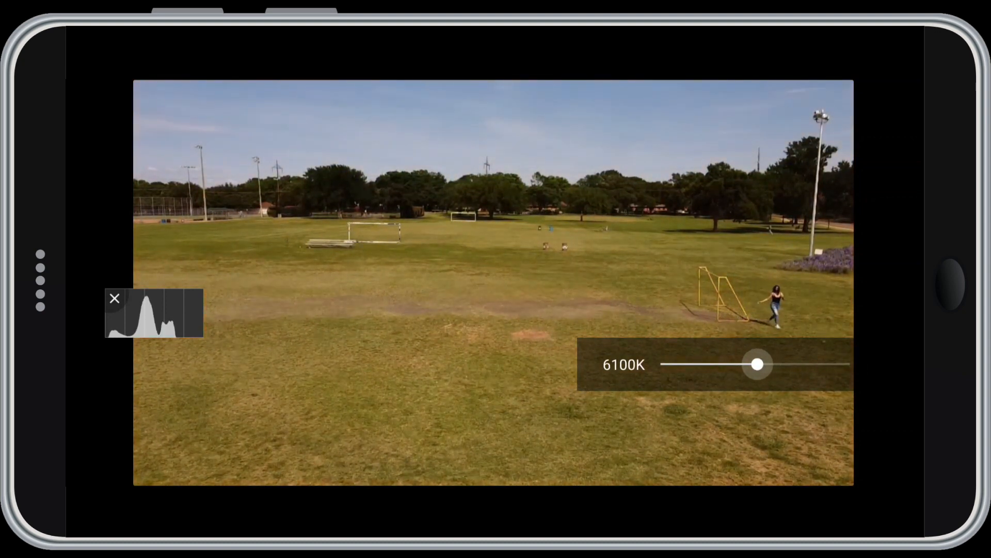
pyautogui.moveTo(758, 364); pyautogui.dragTo(732, 364)
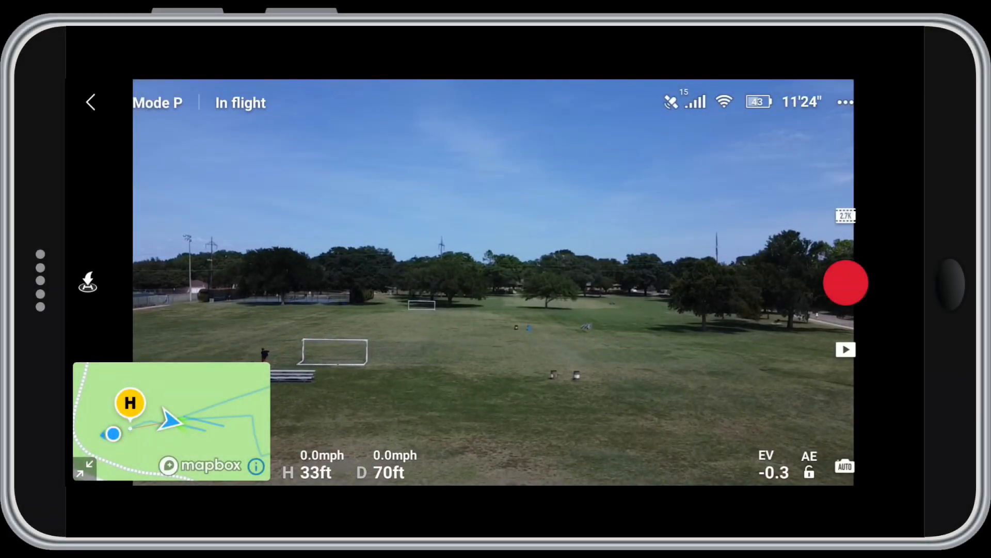
# Open aircraft settings on the Safety tab showing altitude, distance and RTH limits
pyautogui.click(845, 101)
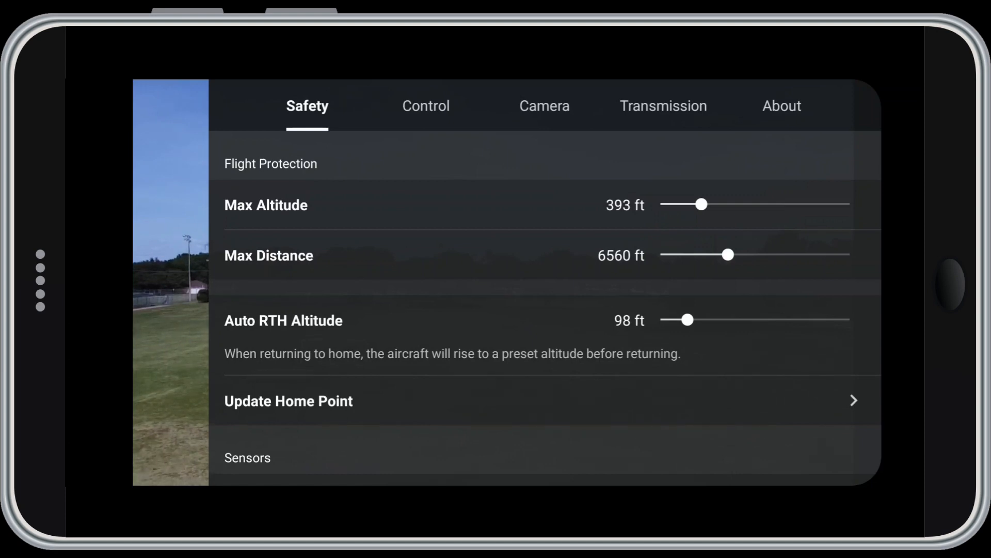
# Scroll the Safety list past compass and IMU status to Advanced Safety Settings
pyautogui.scroll(-3)
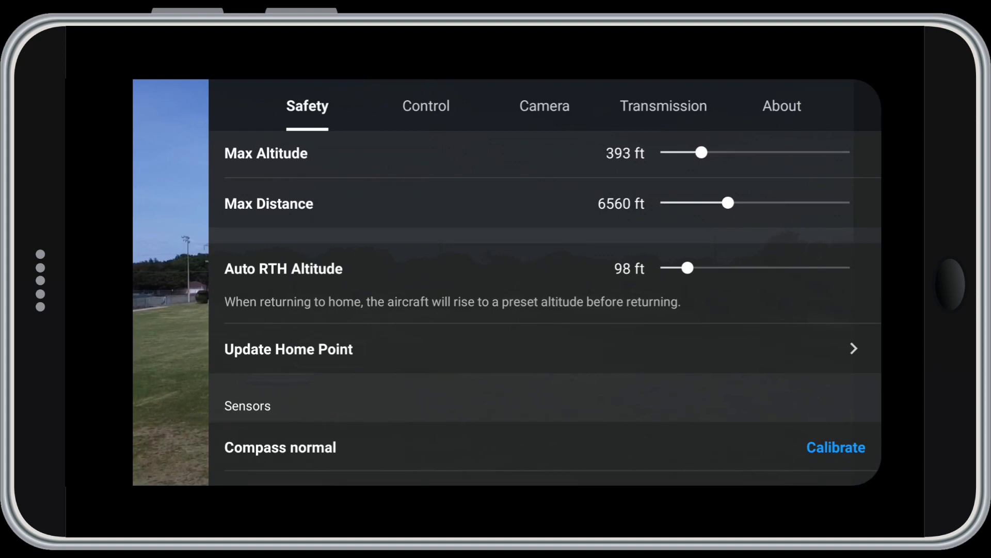
pyautogui.scroll(-3)
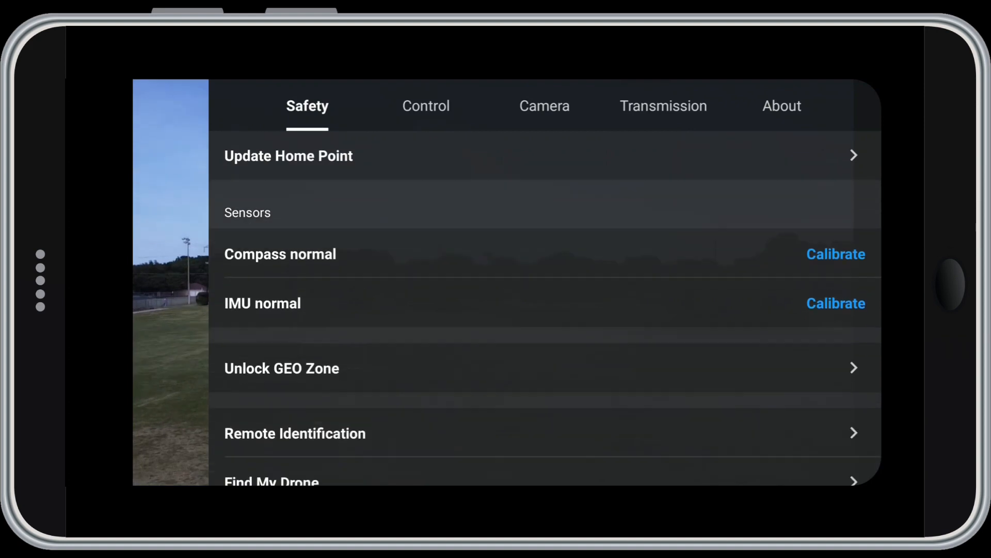
pyautogui.scroll(-3)
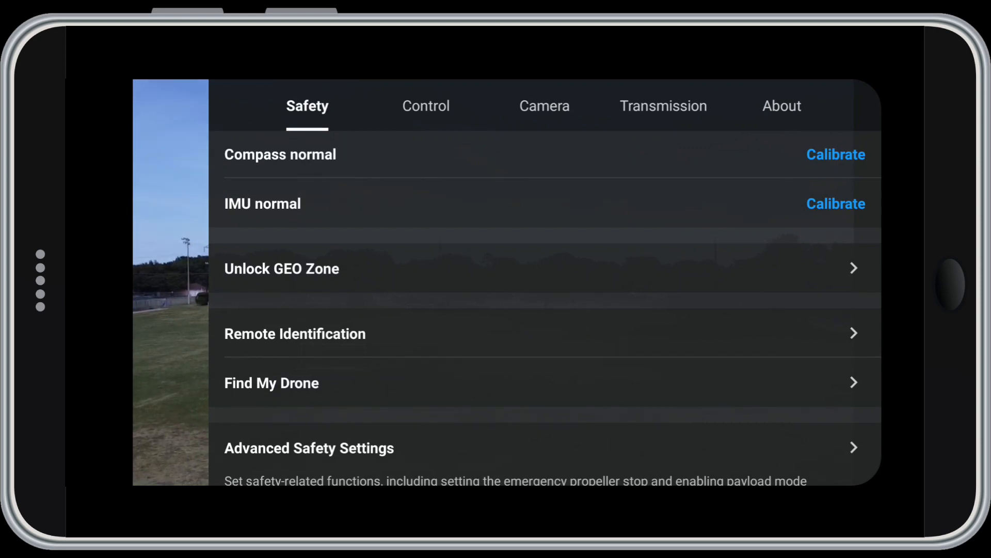
pyautogui.scroll(-3)
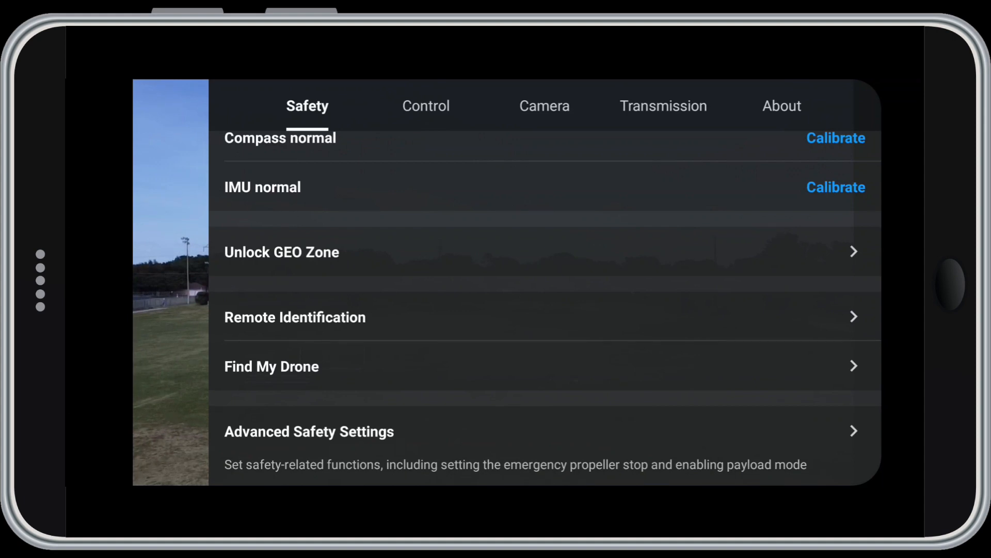
pyautogui.click(272, 367)
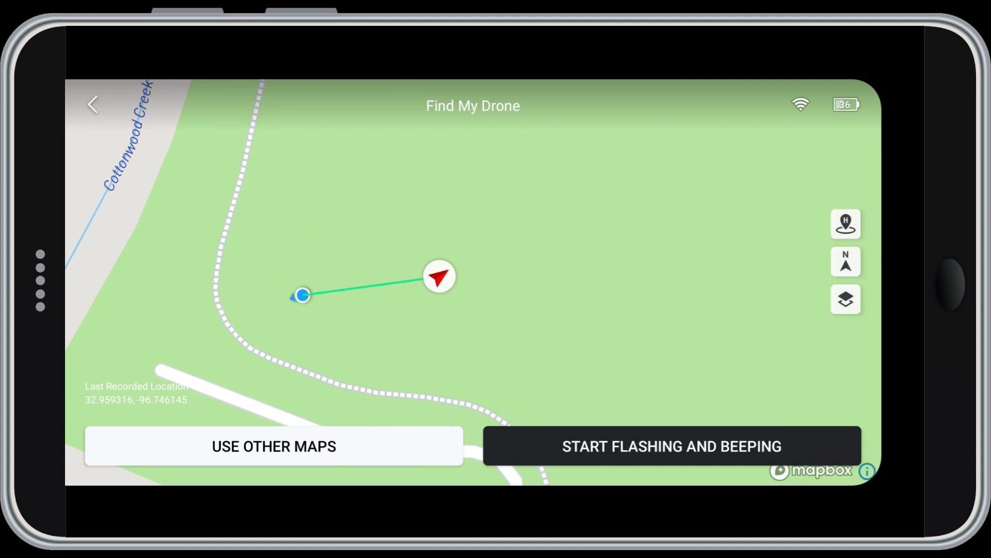
pyautogui.click(92, 104)
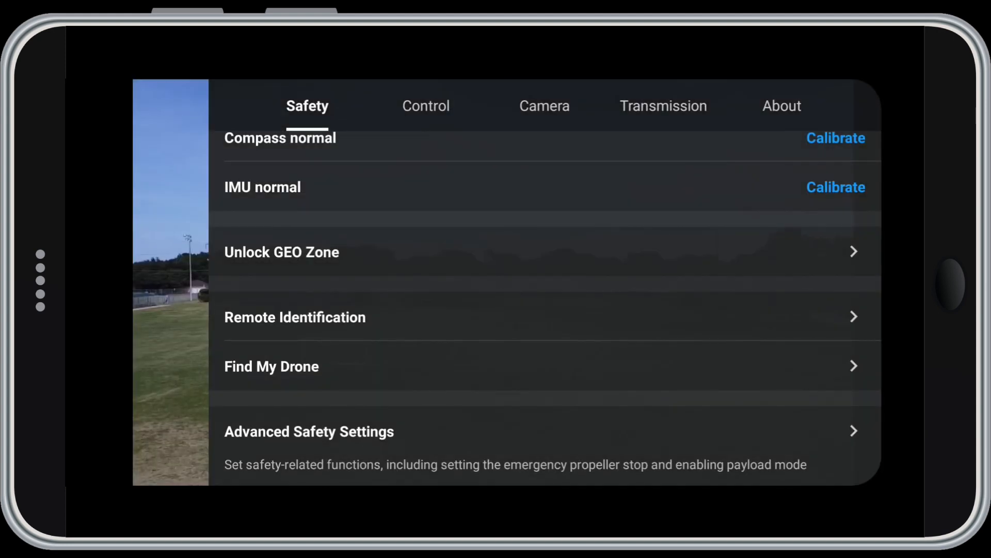
pyautogui.click(310, 431)
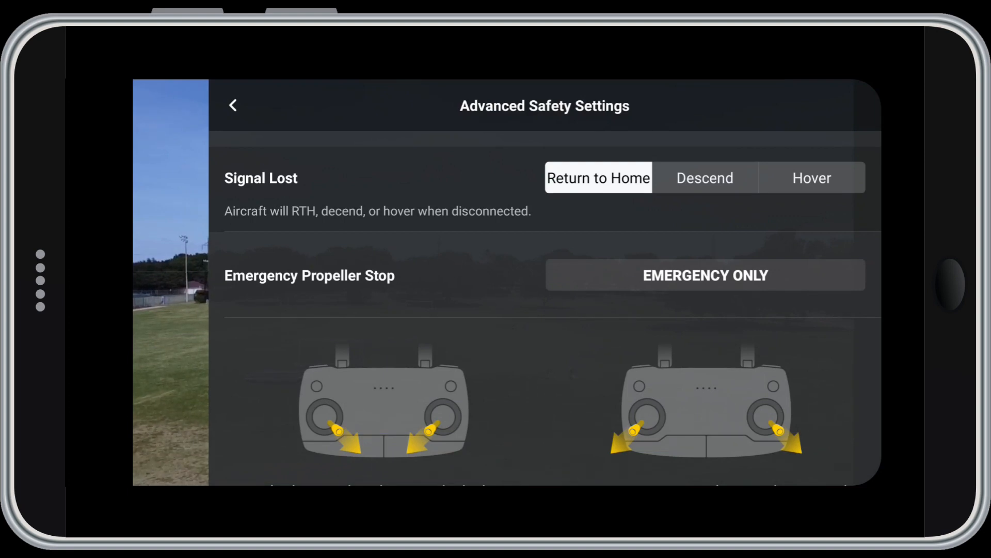
pyautogui.scroll(-3)
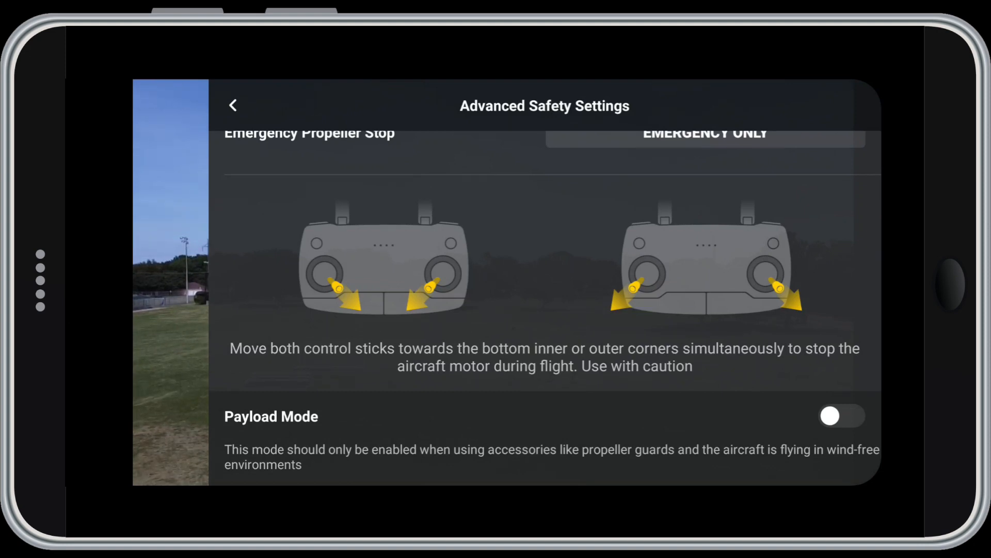
pyautogui.click(232, 105)
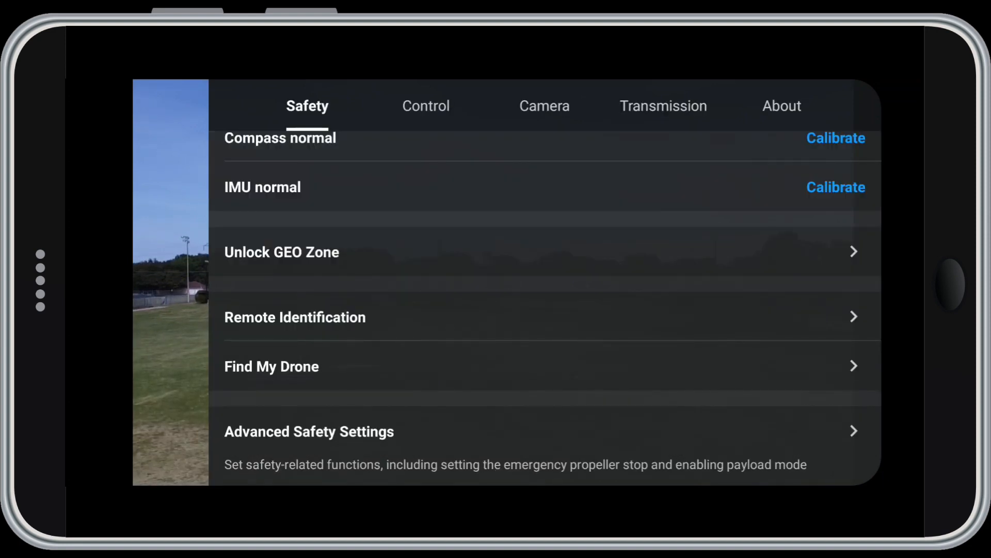
# Switch to the Control settings and scroll down toward Advanced Gimbal Settings
pyautogui.click(425, 105)
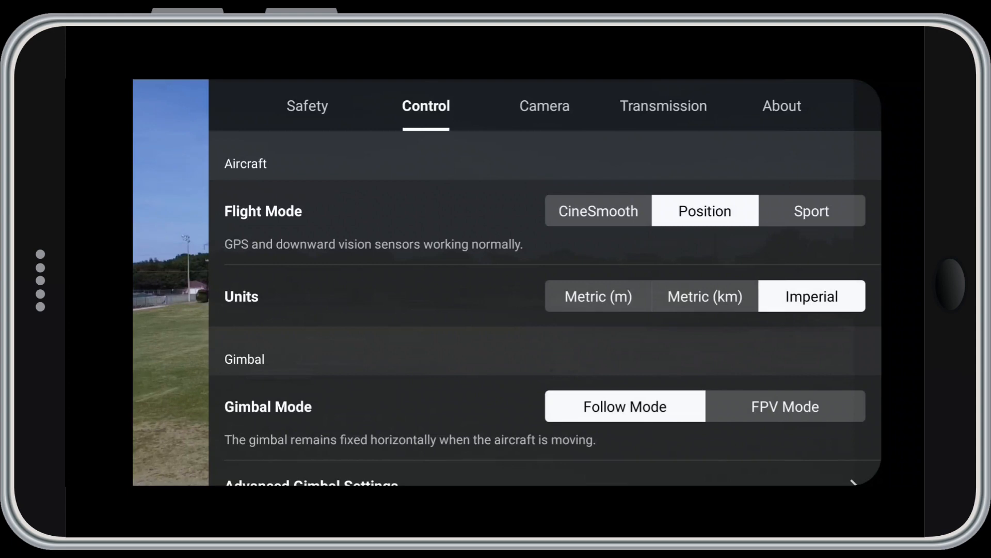
pyautogui.scroll(-3)
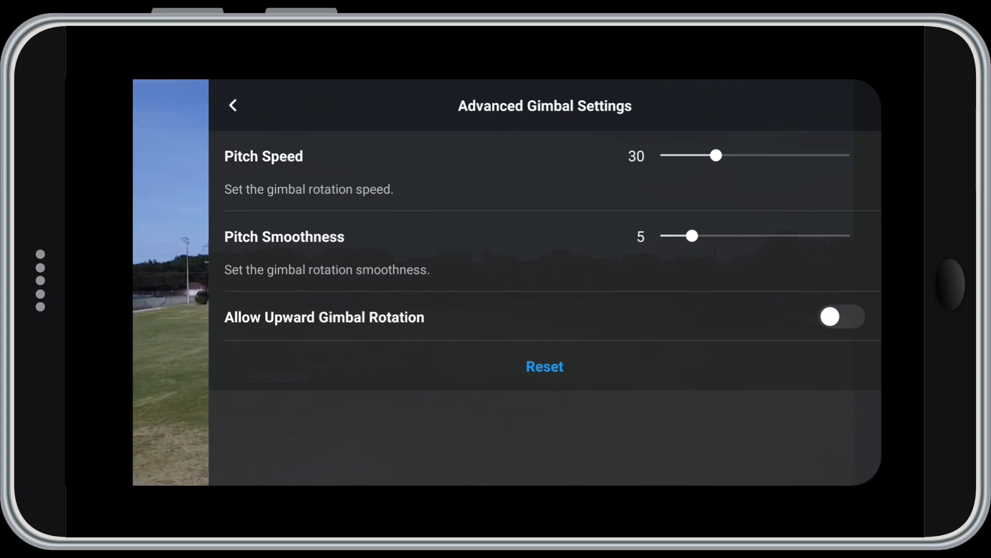
# Toggle Allow Upward Gimbal Rotation on then off, and go back to Control settings
pyautogui.click(843, 316)
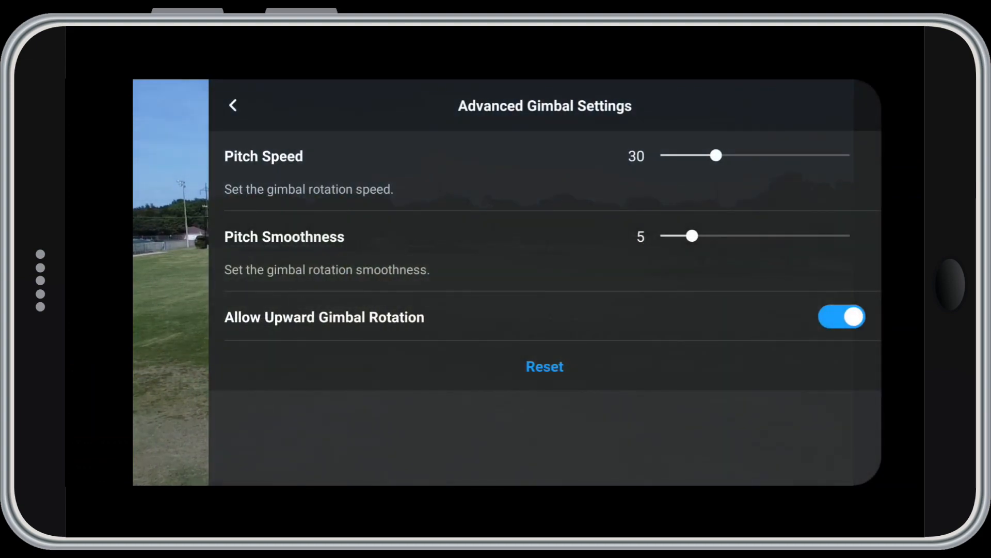
pyautogui.click(842, 316)
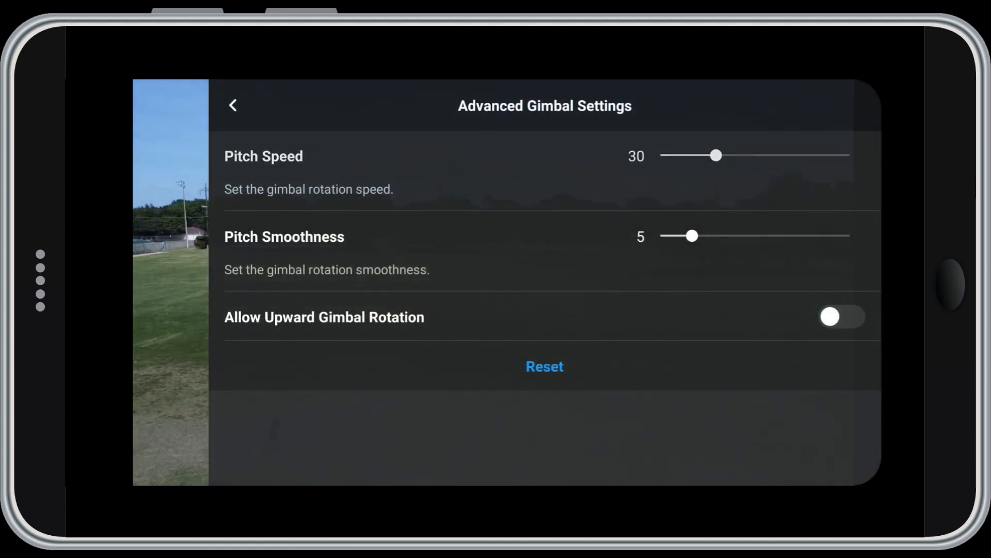
pyautogui.click(233, 105)
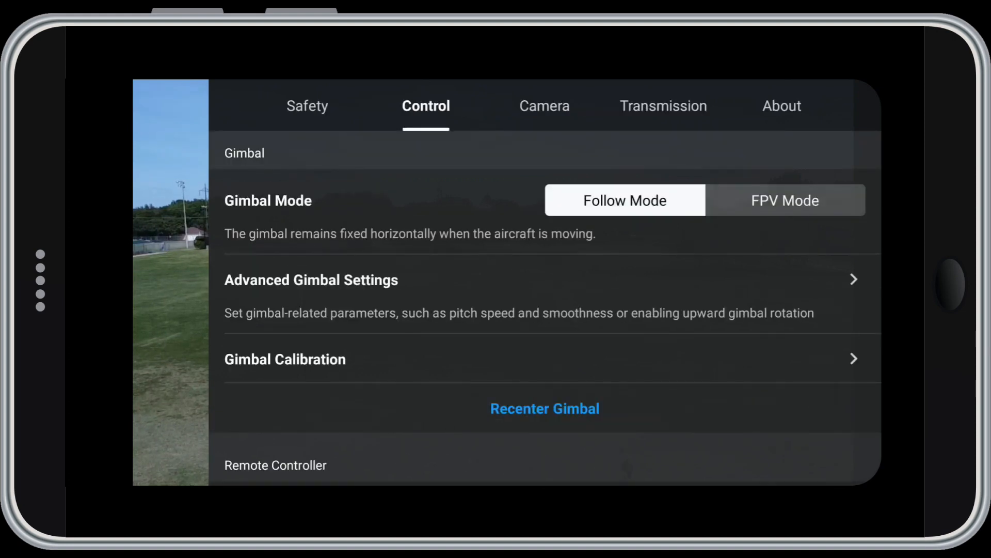
# Scroll the Control list, then switch to the Camera tab showing 4:3 size and SD storage
pyautogui.scroll(-3)
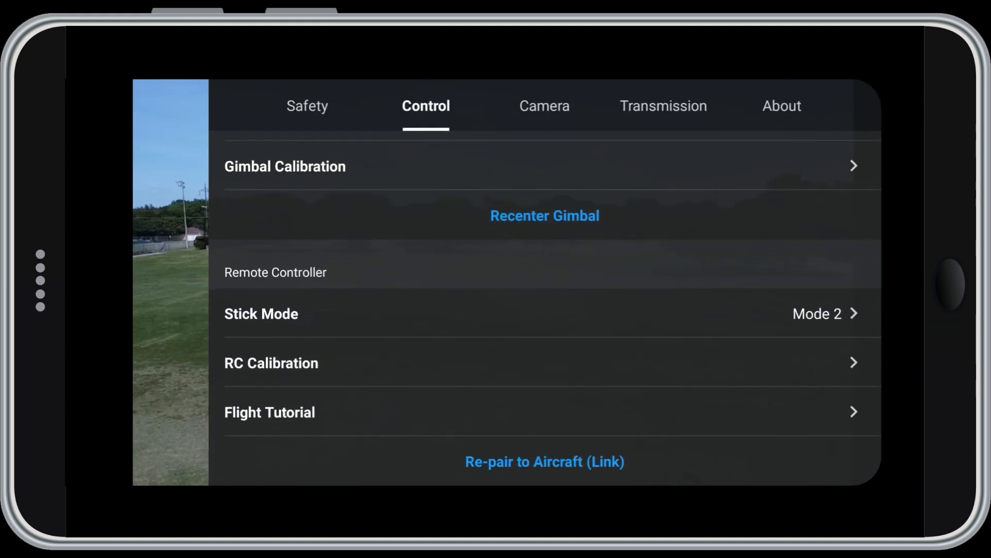
pyautogui.scroll(-3)
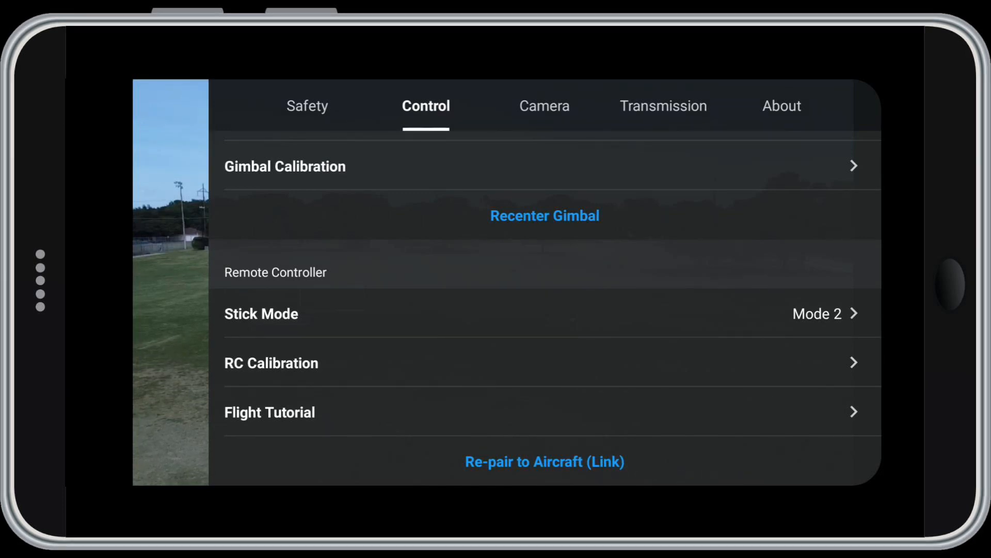
pyautogui.click(543, 105)
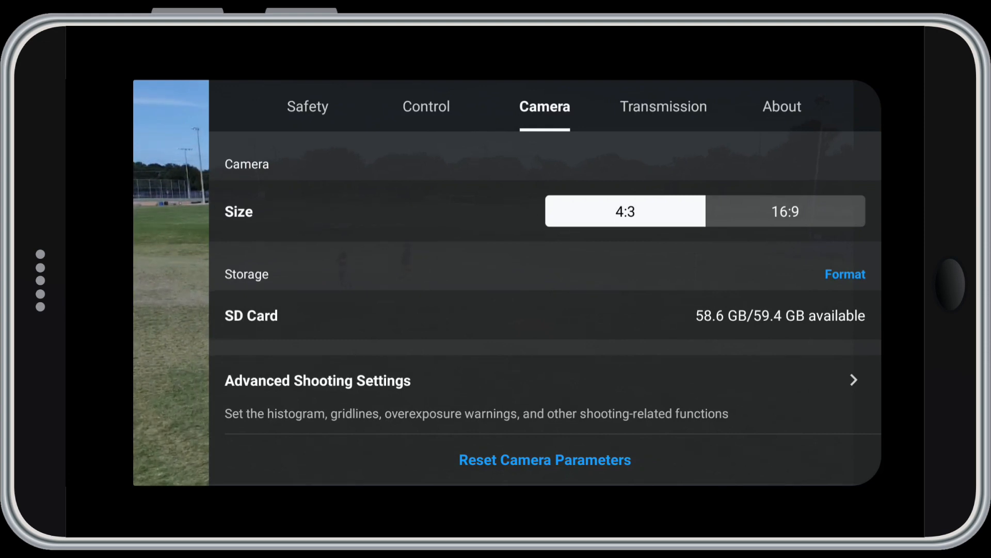
# Open Advanced Shooting Settings and switch the Histogram toggle on
pyautogui.click(317, 380)
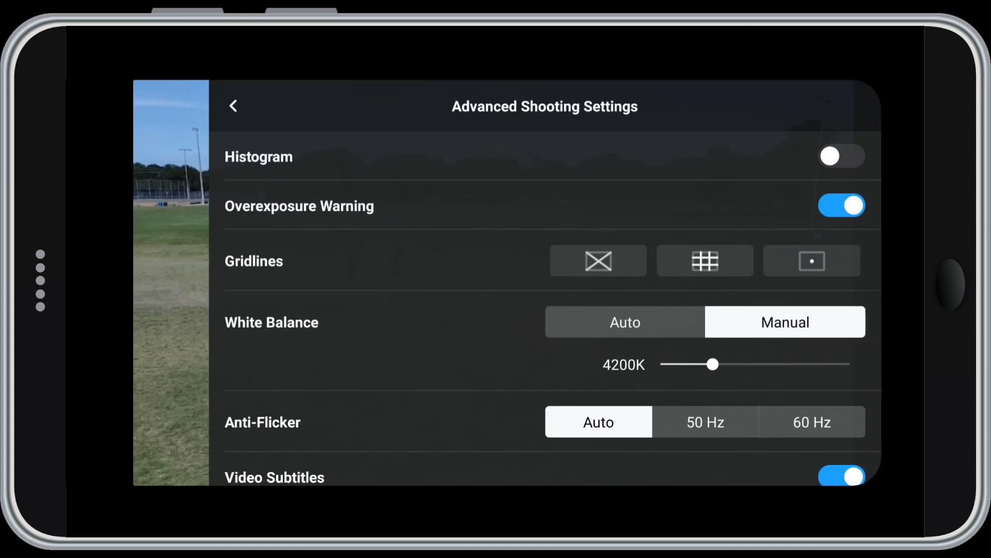
pyautogui.click(841, 156)
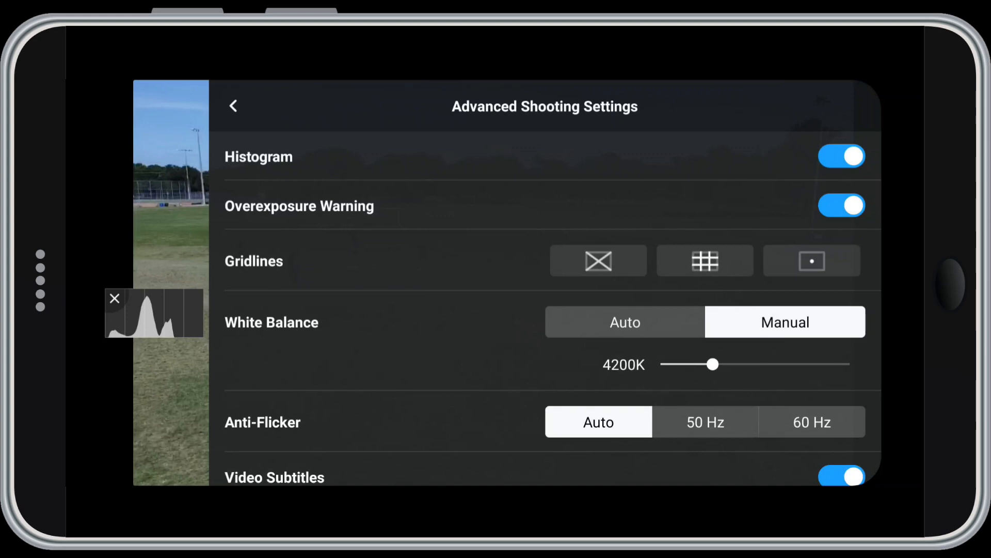
# Preview diagonal and grid gridlines on the live view, ending with the centre-point marker
pyautogui.click(597, 260)
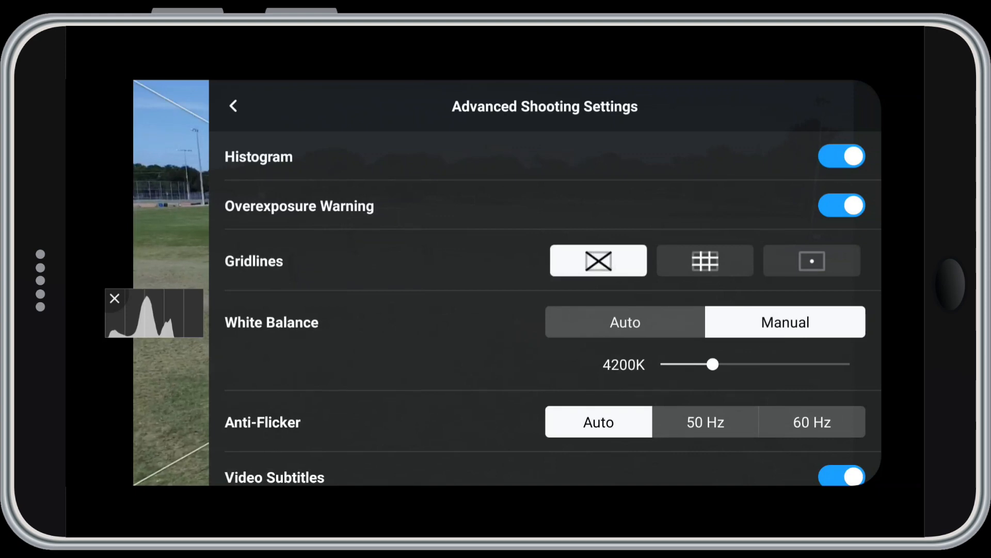
pyautogui.click(233, 106)
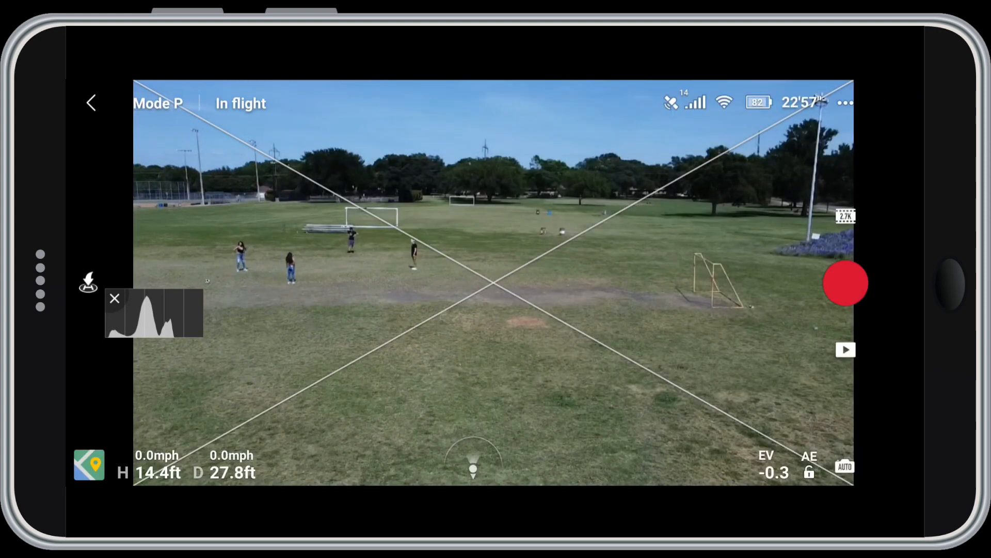
pyautogui.click(846, 104)
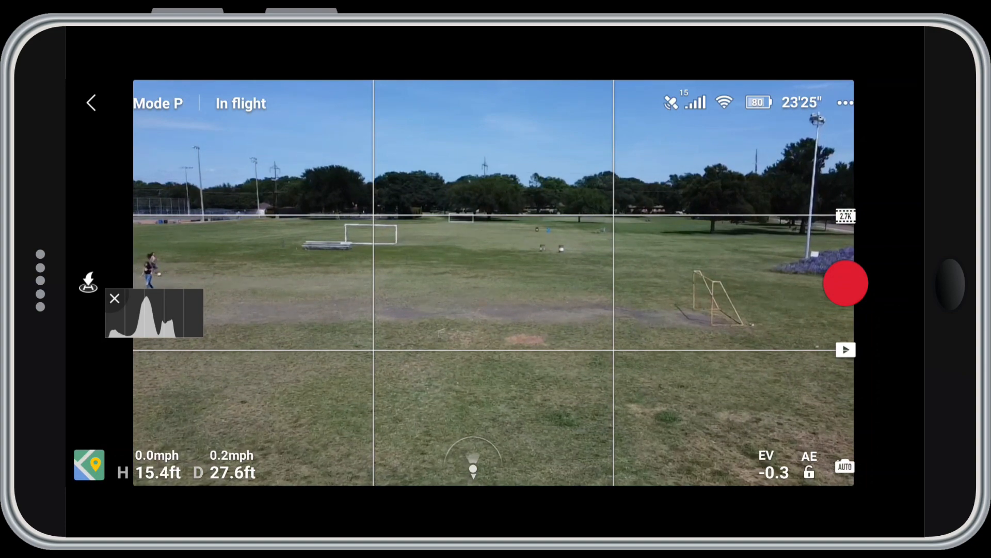
pyautogui.click(846, 103)
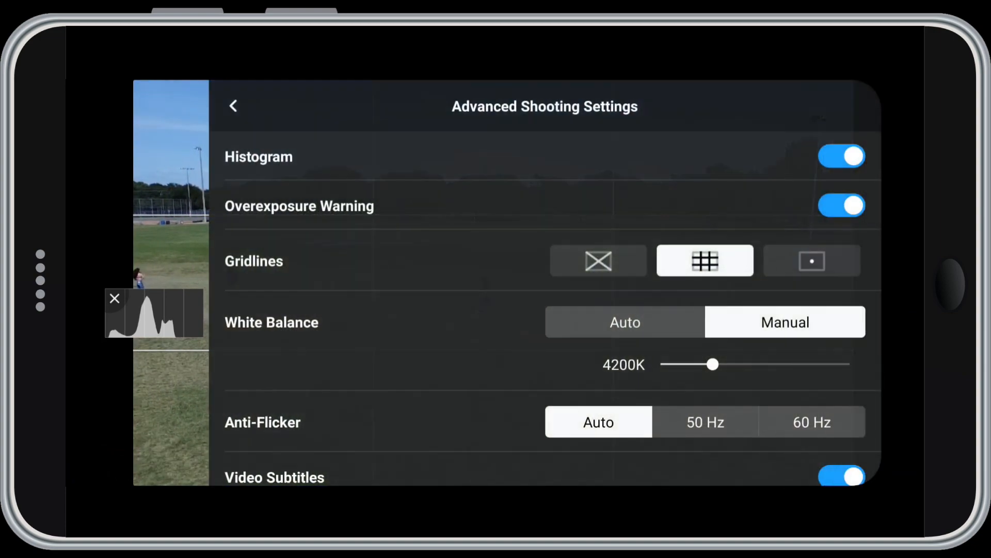
pyautogui.click(811, 260)
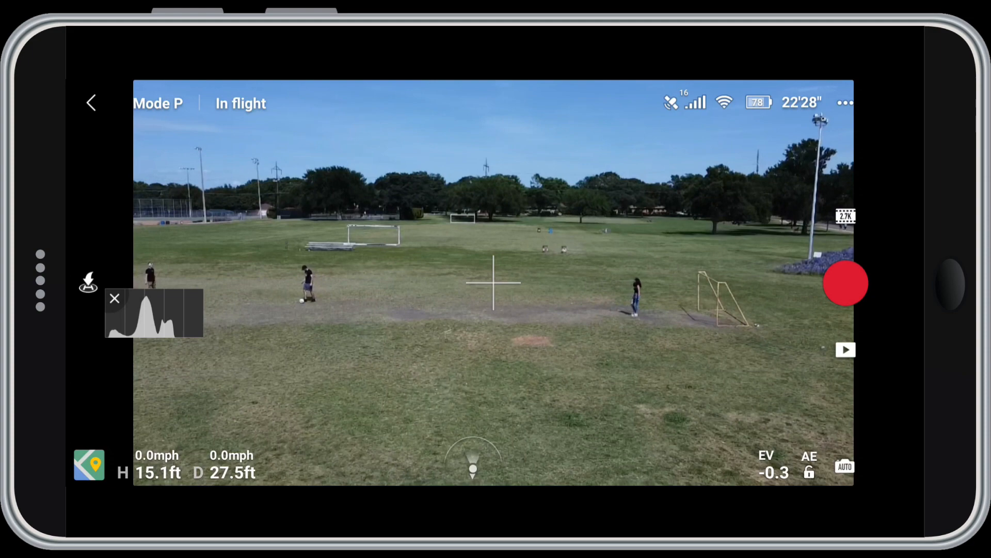
# Reopen Advanced Shooting Settings and set white balance to Auto
pyautogui.click(845, 103)
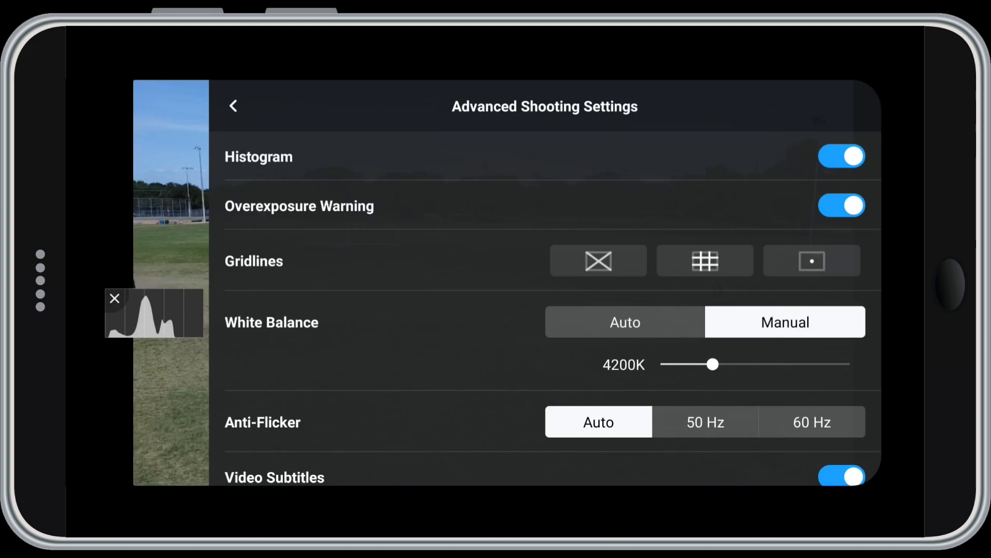
pyautogui.click(625, 321)
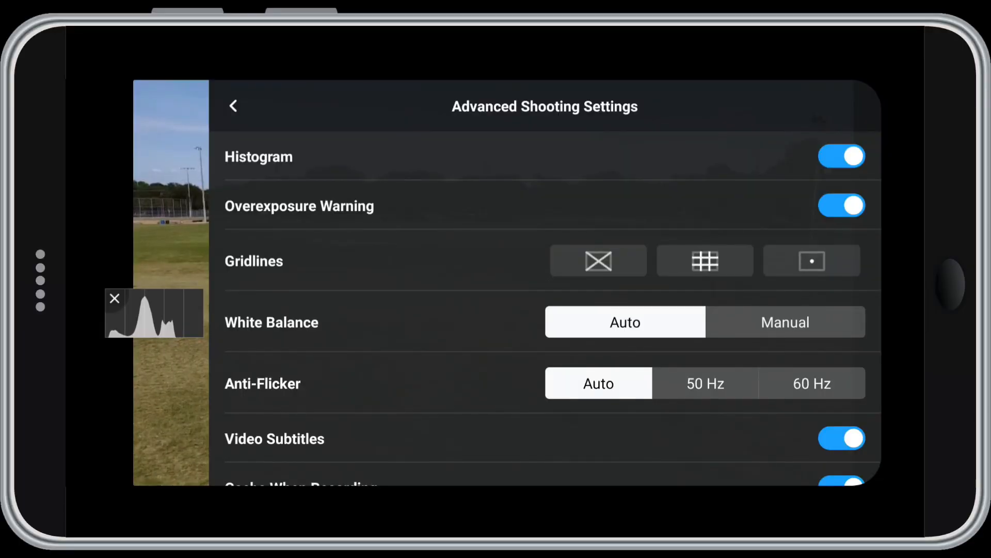
# Switch white balance to Manual, sweep from 2000K to 10000K, and settle at 5200K
pyautogui.click(786, 321)
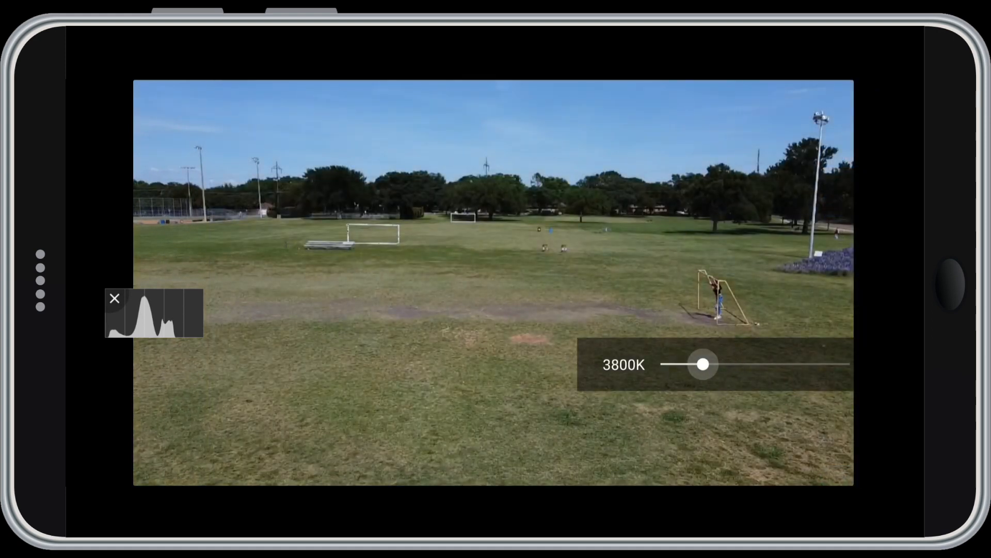
pyautogui.moveTo(703, 363); pyautogui.dragTo(661, 364)
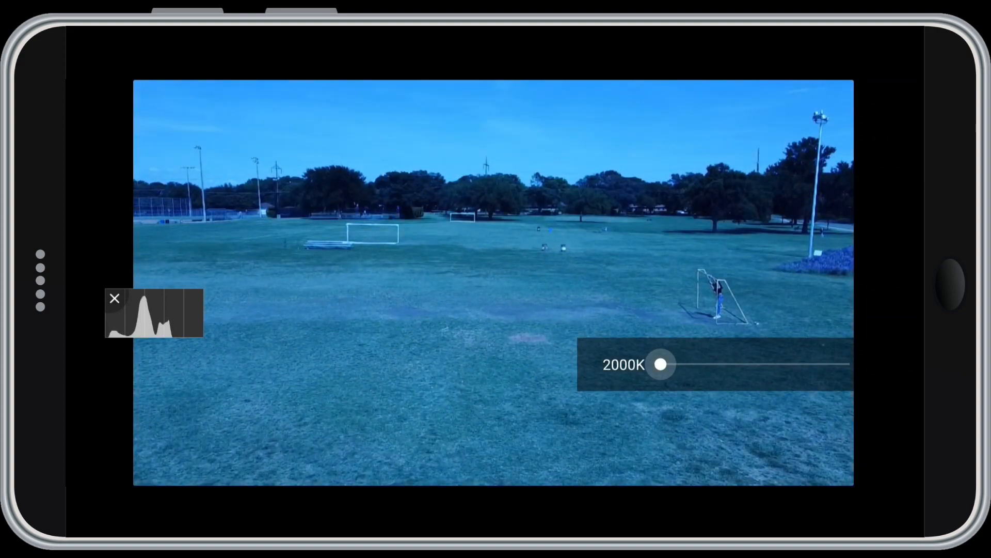
pyautogui.moveTo(661, 364); pyautogui.dragTo(812, 364)
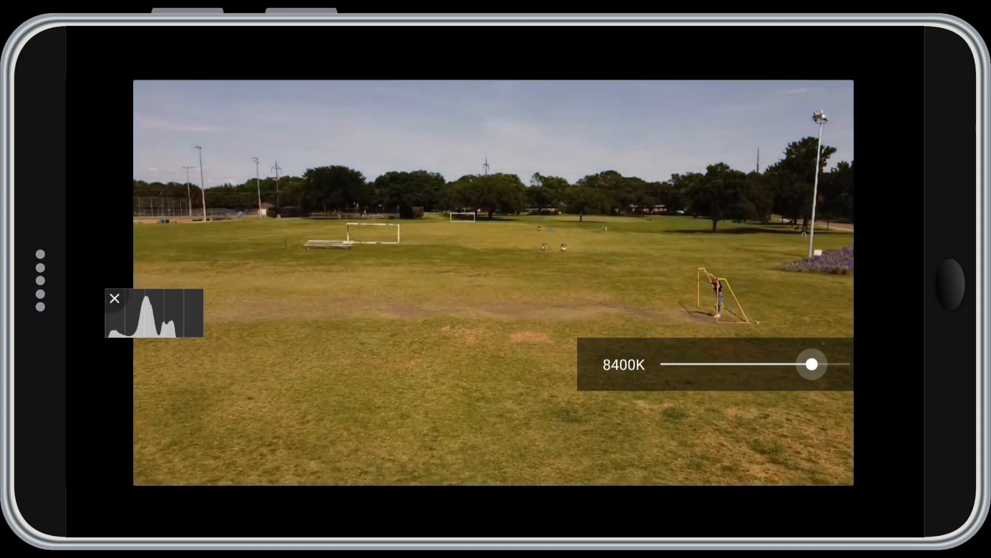
pyautogui.moveTo(812, 364); pyautogui.dragTo(850, 364)
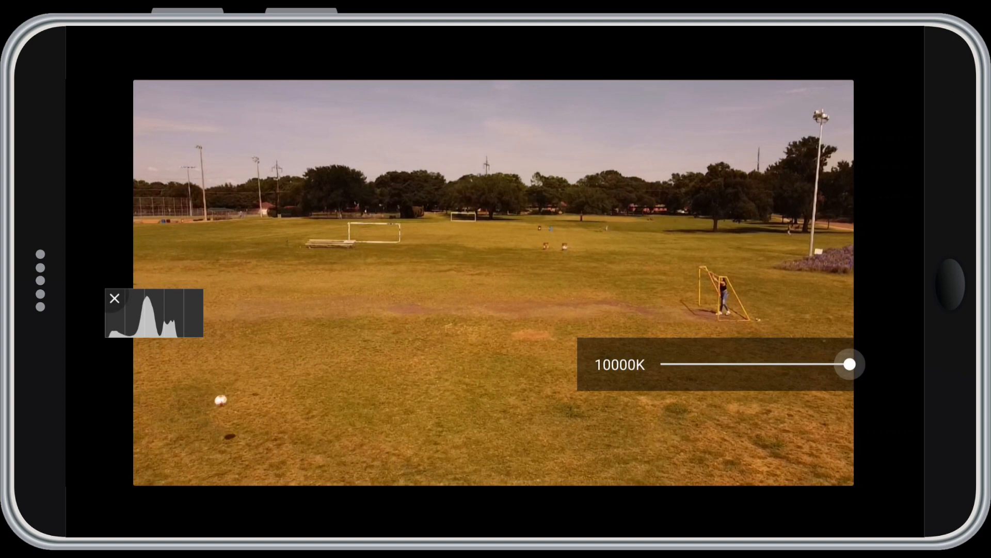
pyautogui.moveTo(849, 363); pyautogui.dragTo(767, 364)
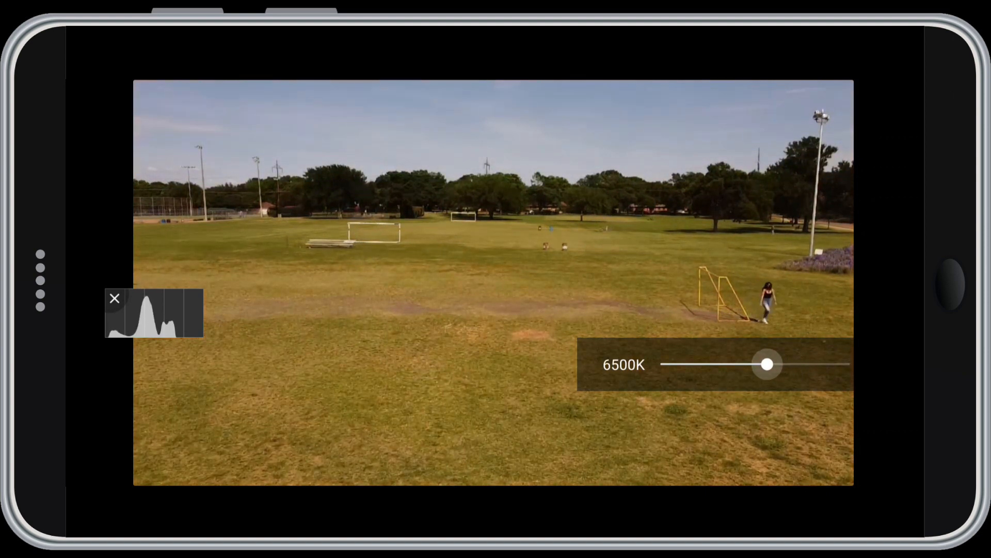
pyautogui.moveTo(767, 364); pyautogui.dragTo(734, 364)
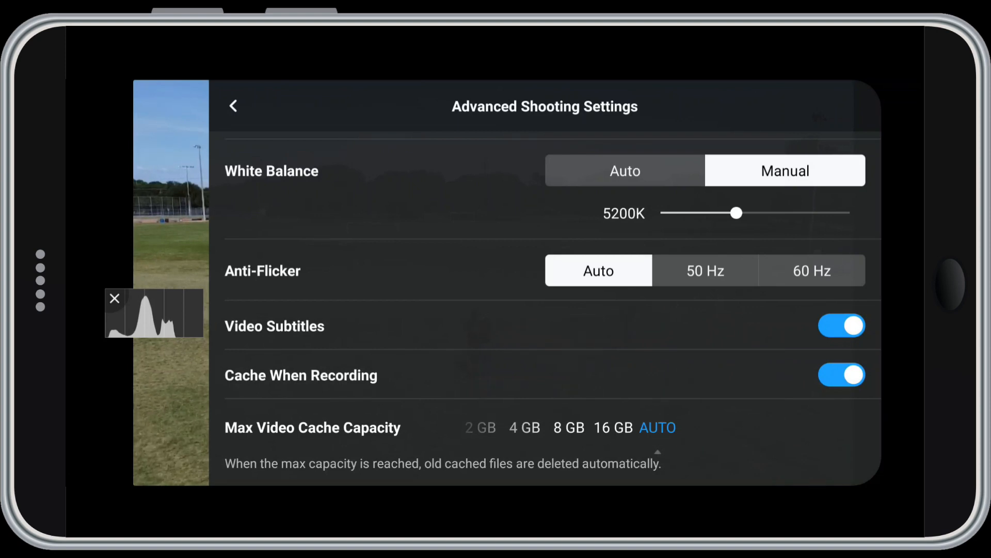
# Scroll past the remaining advanced shooting options and go back to the Camera settings page
pyautogui.scroll(-3)
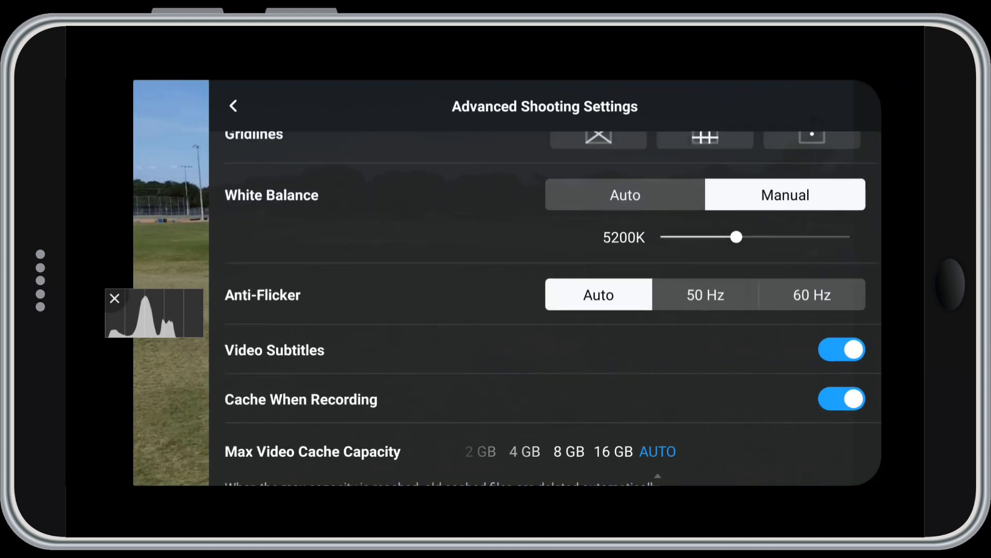
pyautogui.click(234, 106)
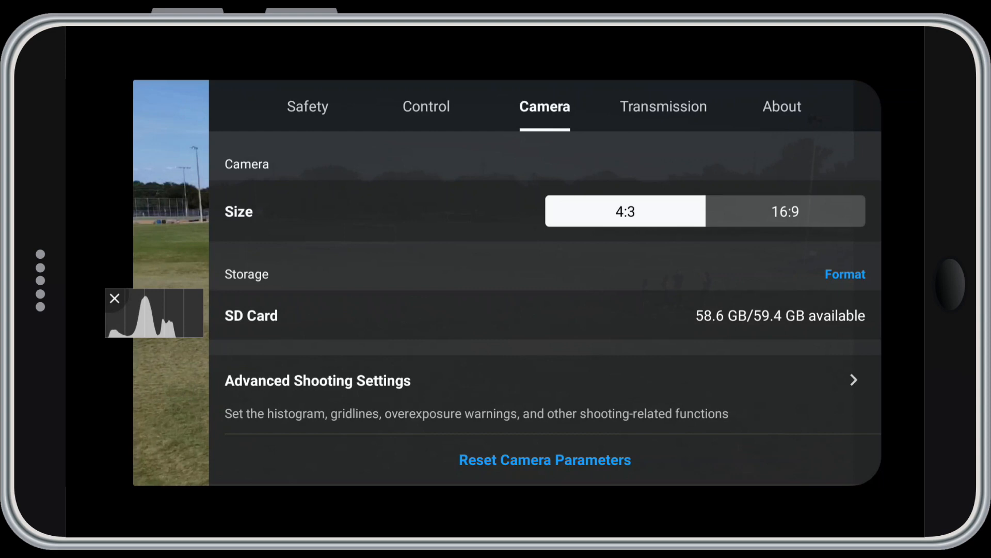
# Check the 5.8 GHz auto-channel Transmission settings, then view firmware 01.00.0500 and app 1.1.0 in About
pyautogui.click(663, 106)
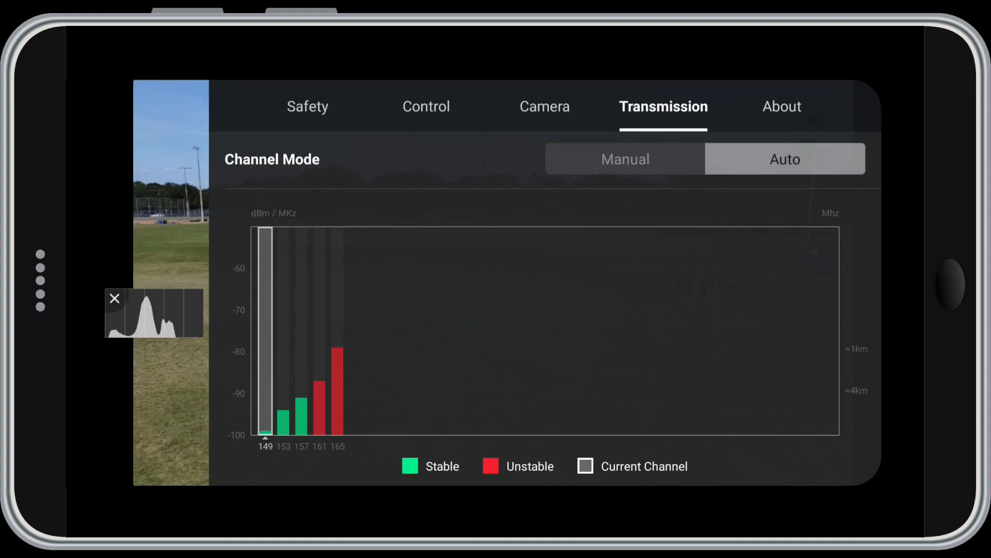
pyautogui.scroll(-3)
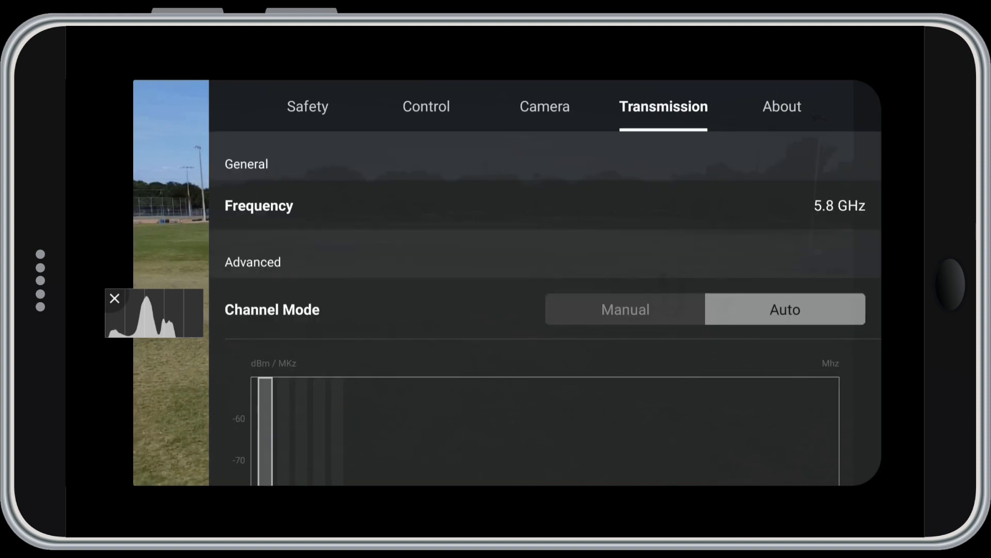
pyautogui.click(781, 107)
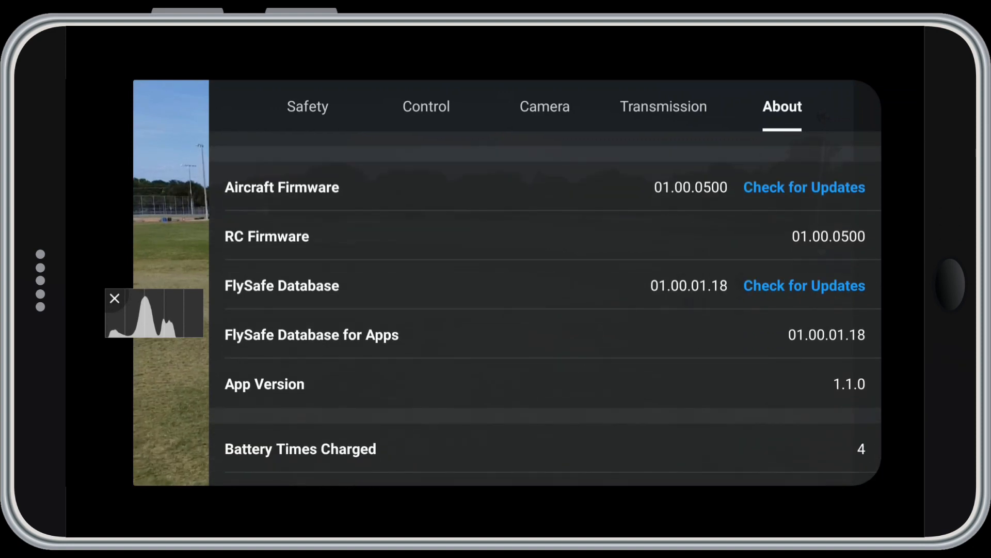
# Scroll through the About page before returning to the live flight view
pyautogui.scroll(-3)
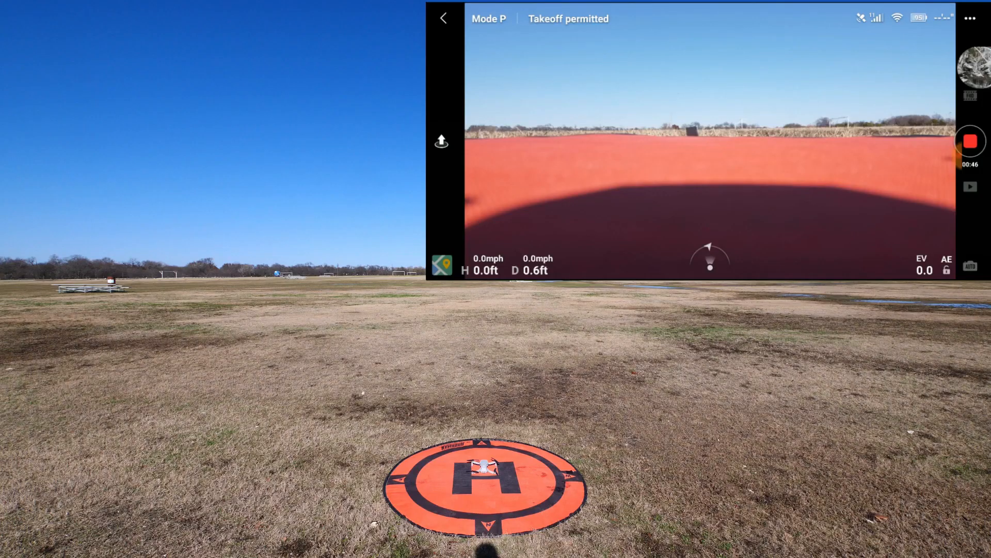
# Start automatic takeoff and confirm it so the drone status reads In flight
pyautogui.click(440, 140)
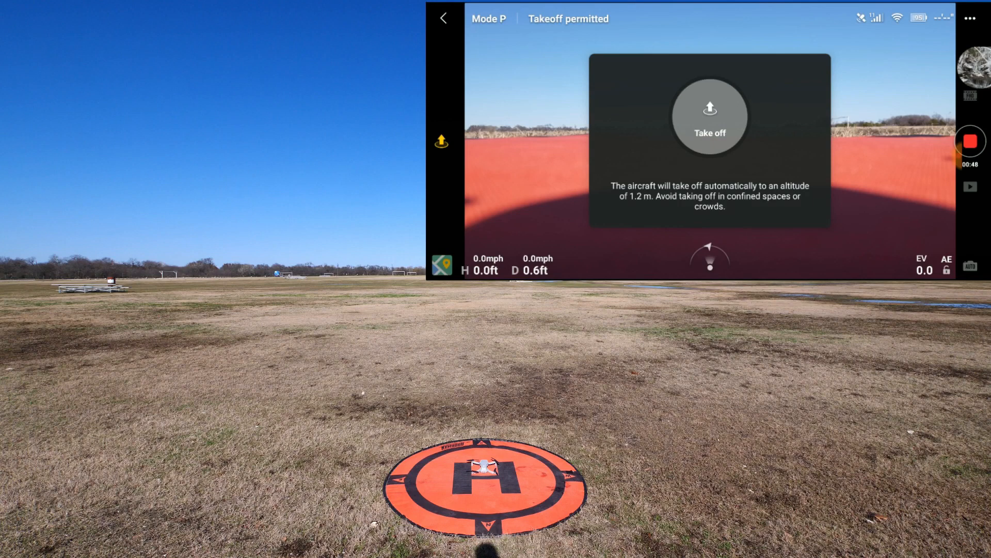
pyautogui.click(709, 116)
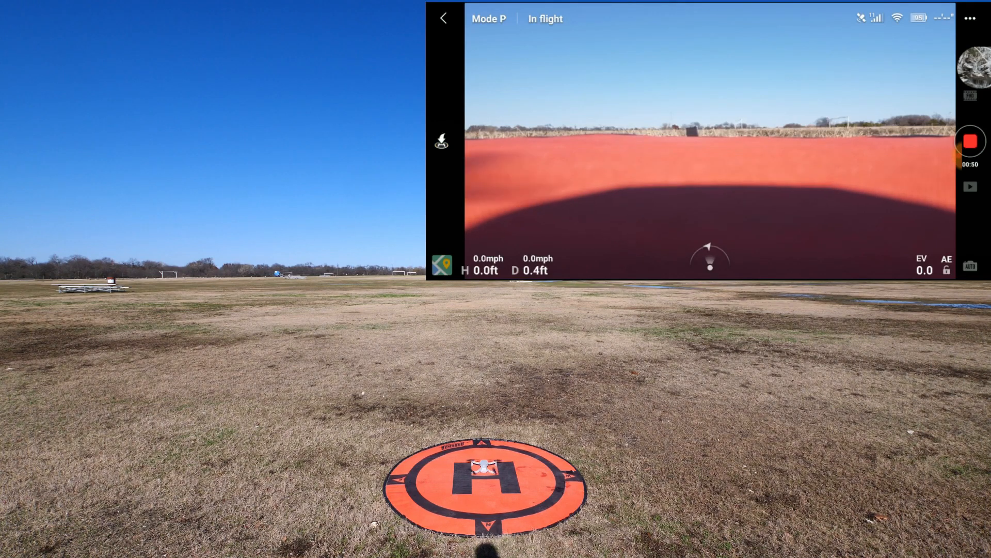